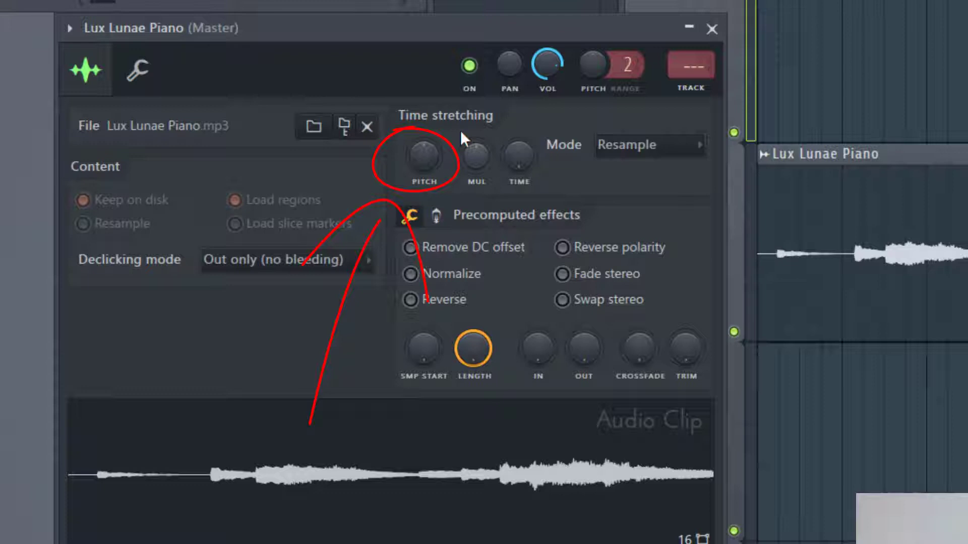
Step: Choose Auto as the Lux Lunae Piano clip's time-stretching mode
{"action": "left_click", "coordinate": [649, 144]}
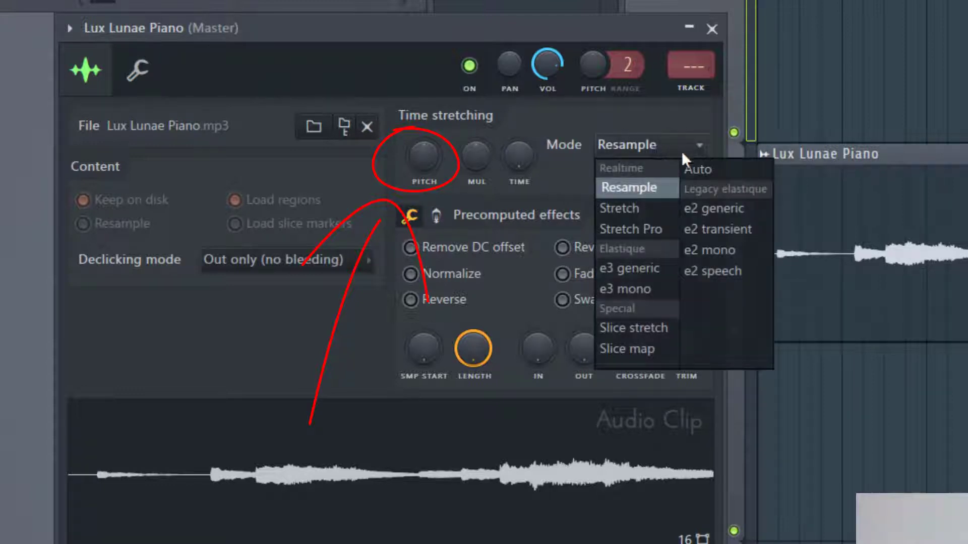
{"action": "left_click", "coordinate": [697, 169]}
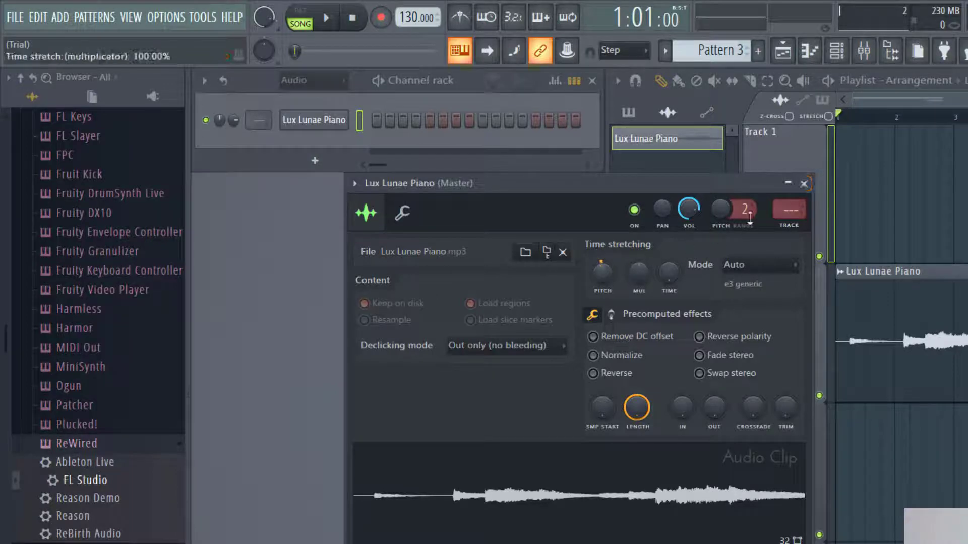
Step: Close the piano clip's settings and return to the playlist arrangement
{"action": "left_click", "coordinate": [804, 184]}
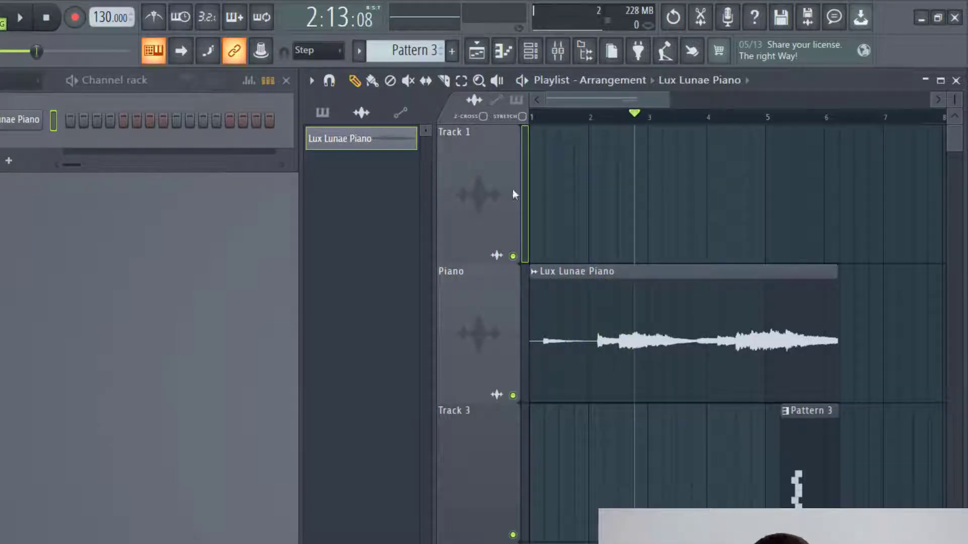
{"action": "left_click", "coordinate": [340, 138]}
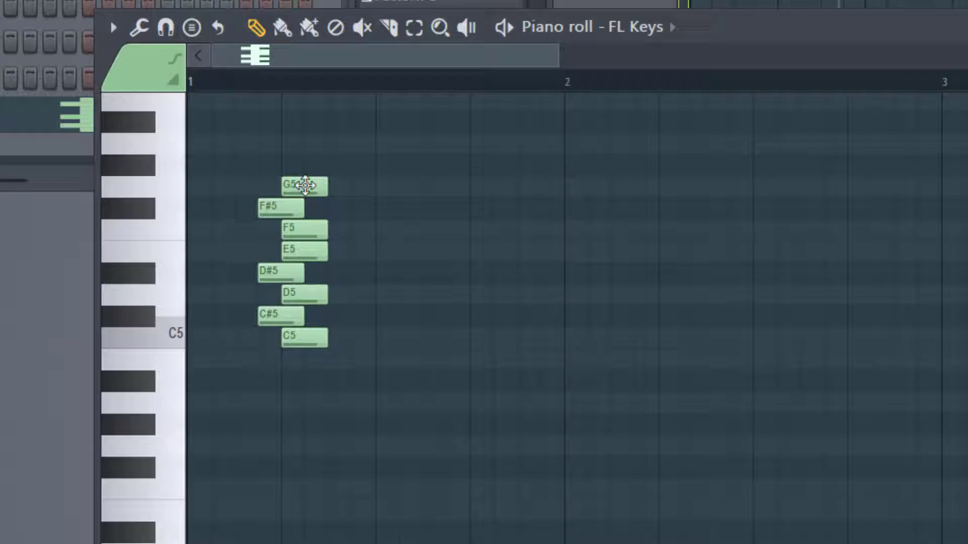
{"action": "mouse_move", "coordinate": [318, 247]}
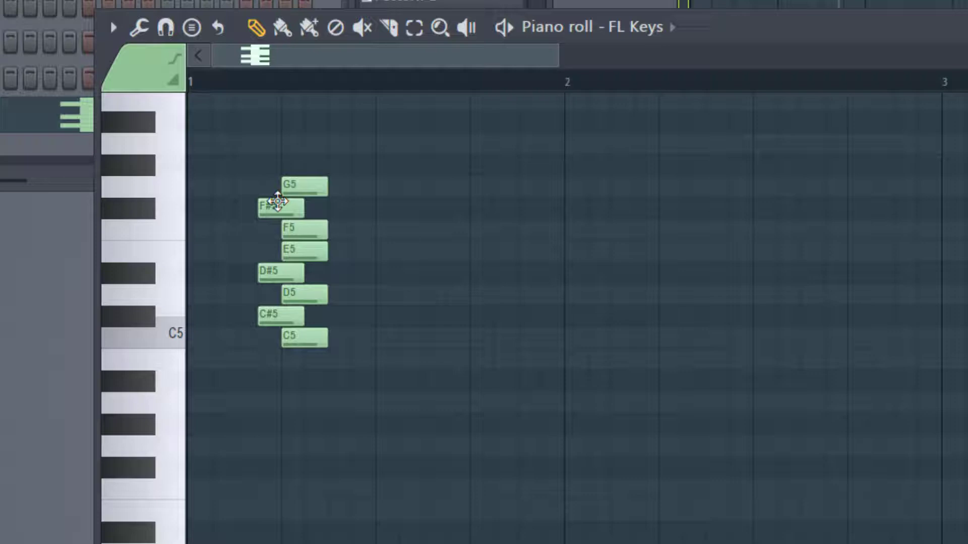
{"action": "mouse_move", "coordinate": [98, 239]}
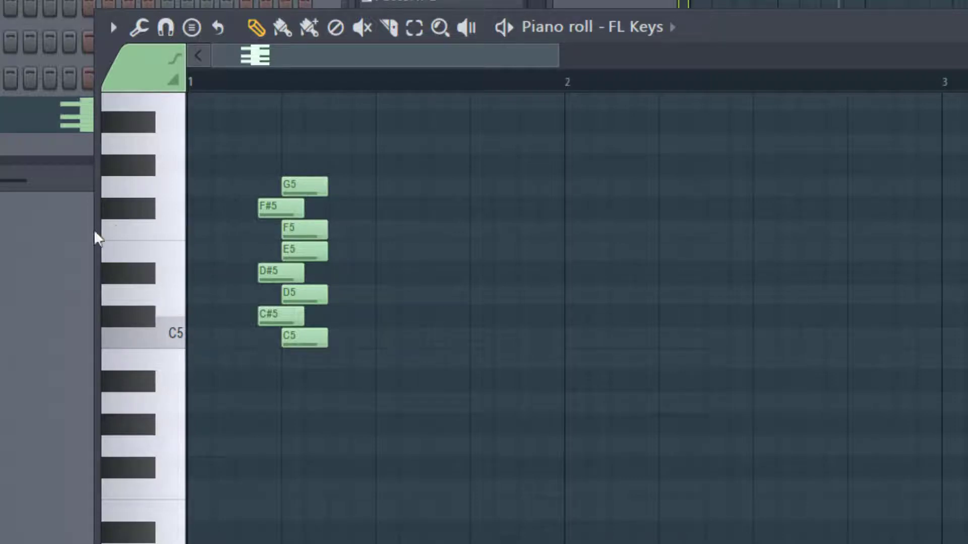
{"action": "mouse_move", "coordinate": [260, 246]}
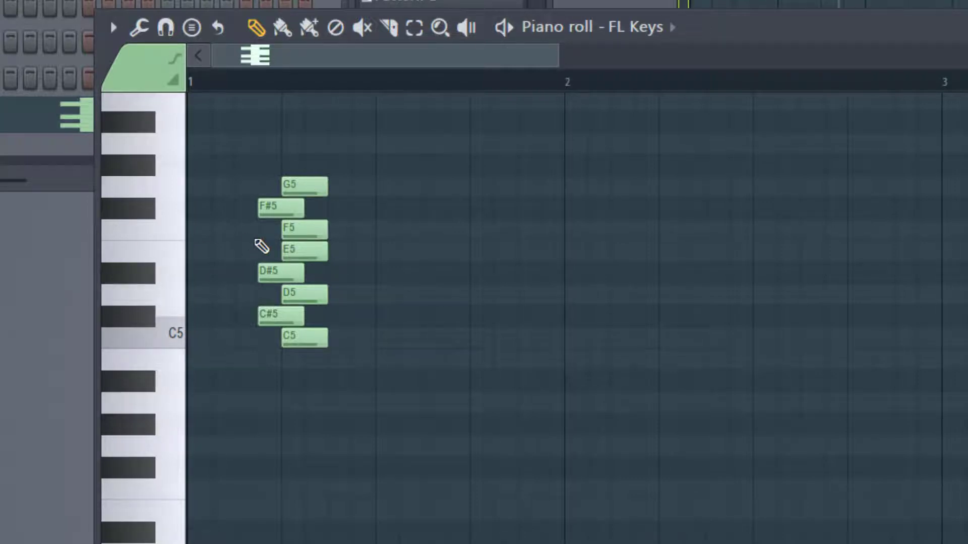
{"action": "mouse_move", "coordinate": [148, 326]}
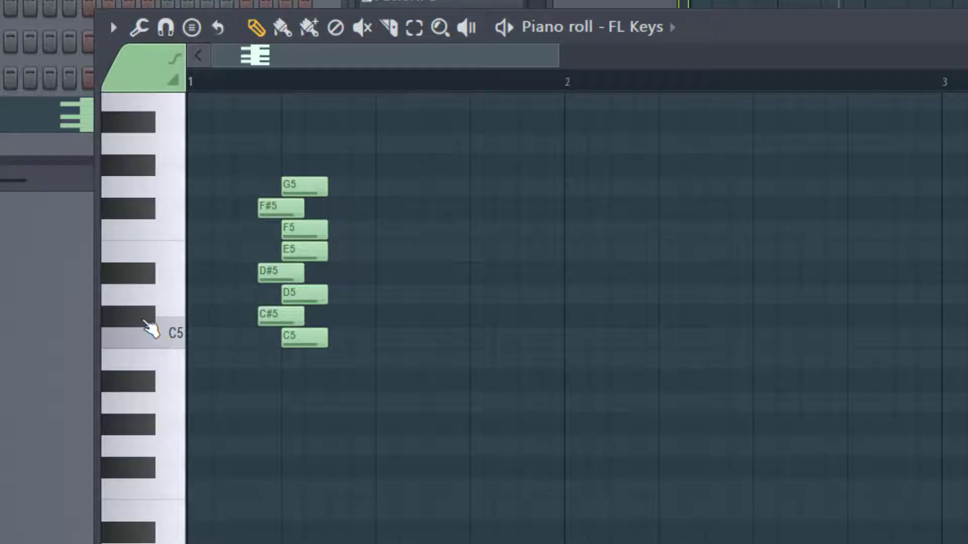
{"action": "mouse_move", "coordinate": [180, 278]}
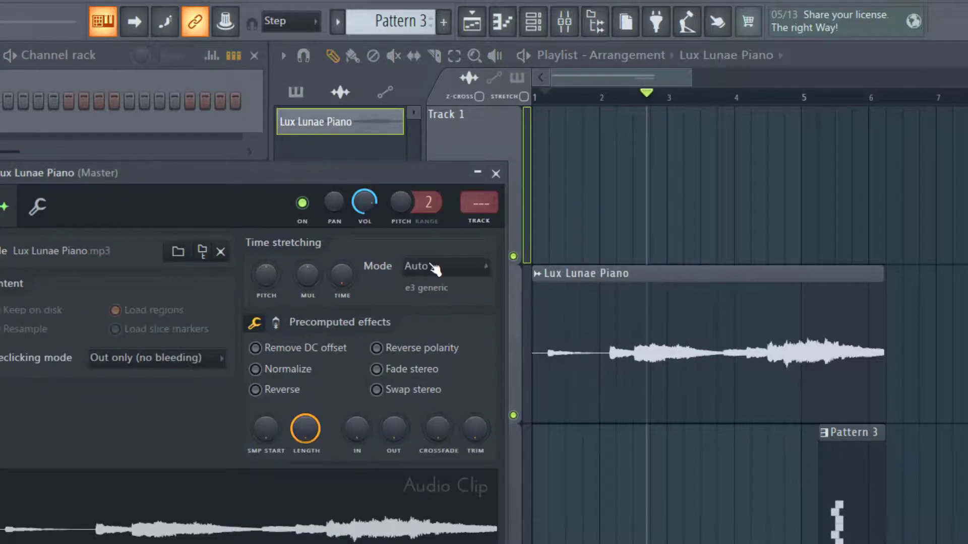
Step: Pick a different time-stretching mode for the piano clip
{"action": "left_click", "coordinate": [445, 266]}
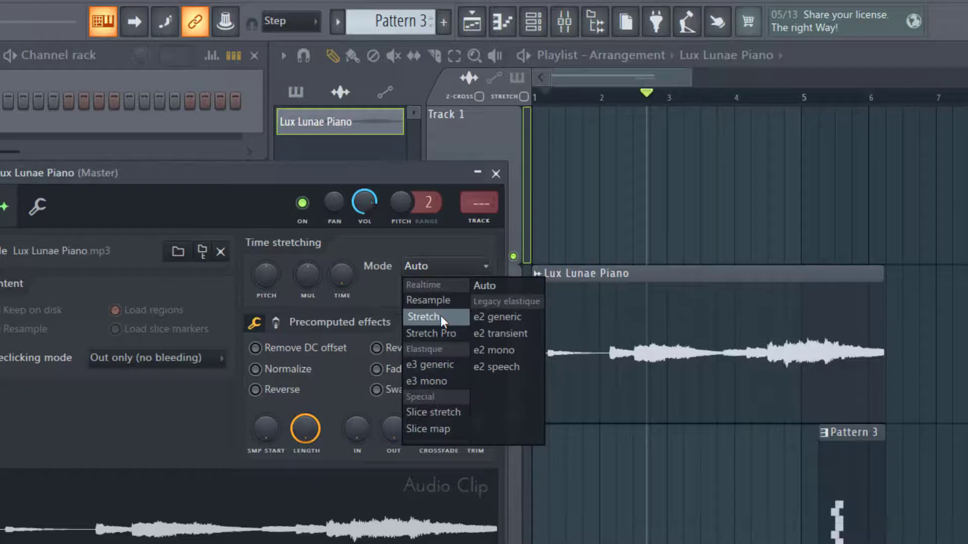
{"action": "left_click", "coordinate": [430, 365]}
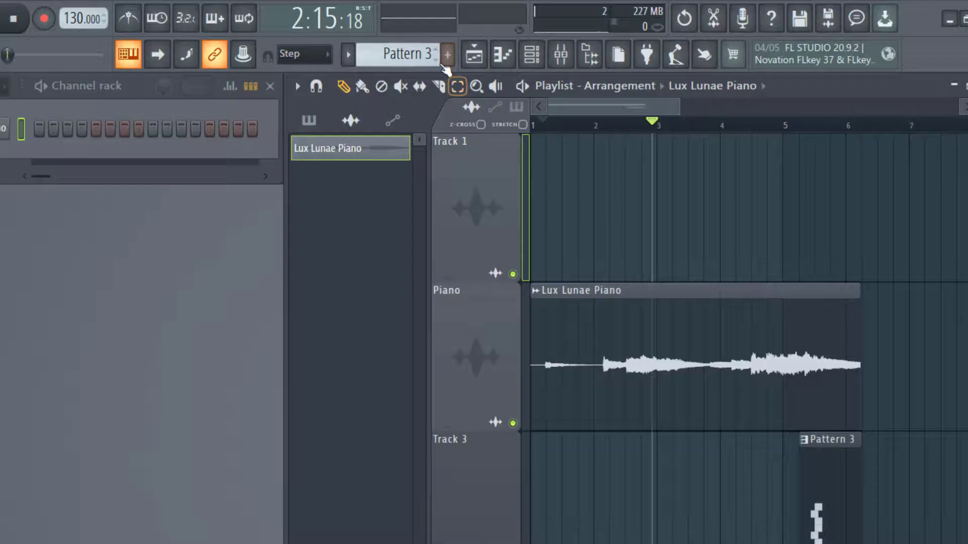
Step: Add a new Pattern 4 and name it 'Piano Tr'
{"action": "left_click", "coordinate": [446, 54]}
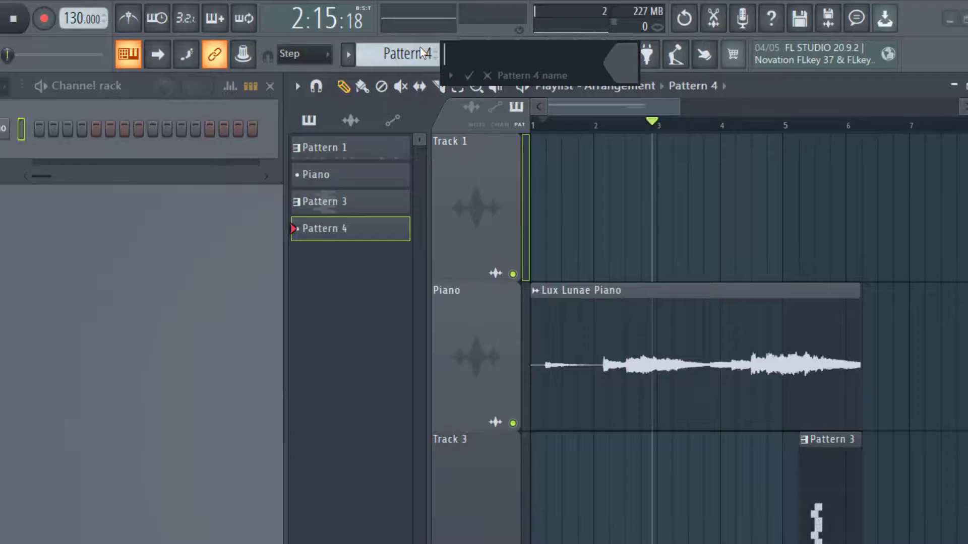
{"action": "type", "text": "Piano Tr"}
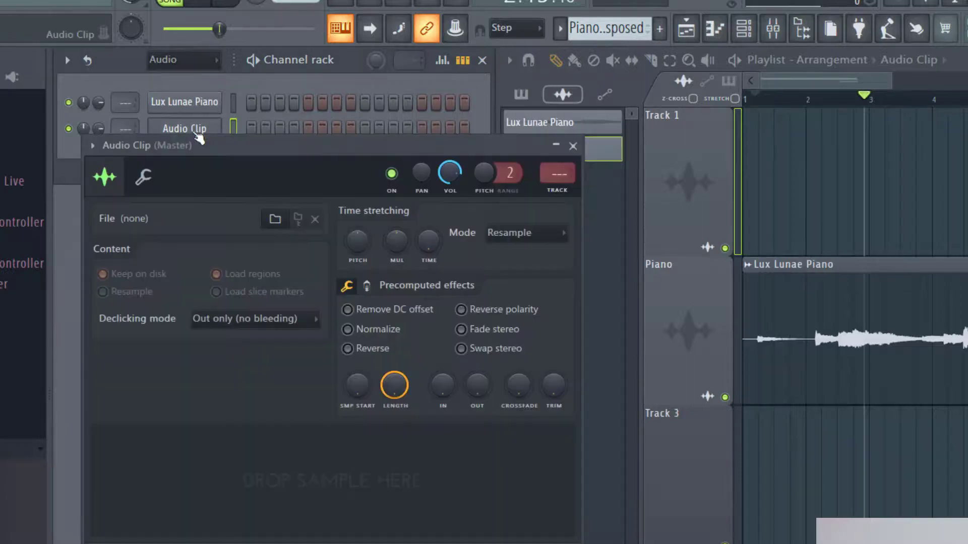
Step: Load the Lux Lunae Piano file into the new channel as Lux Lunae Piano #2
{"action": "left_click", "coordinate": [274, 219]}
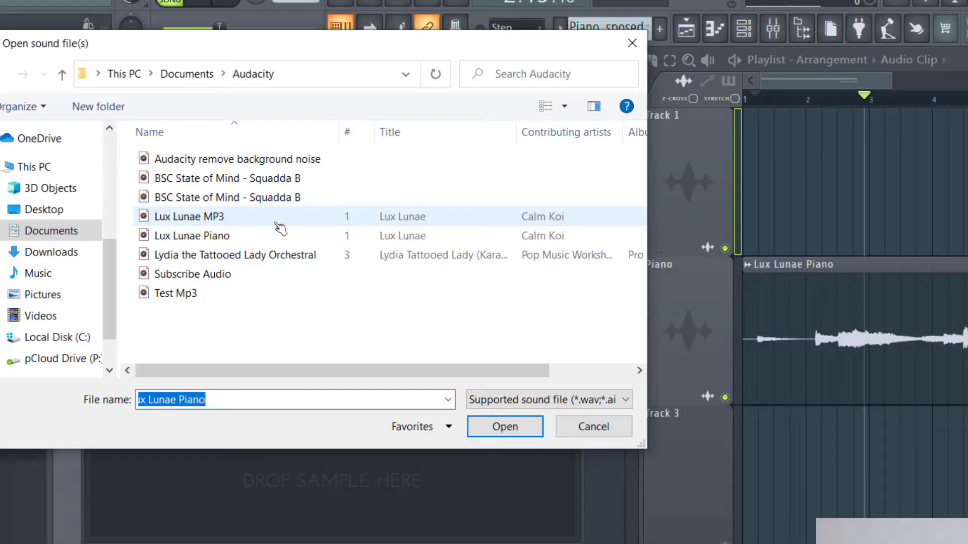
{"action": "left_click", "coordinate": [191, 236]}
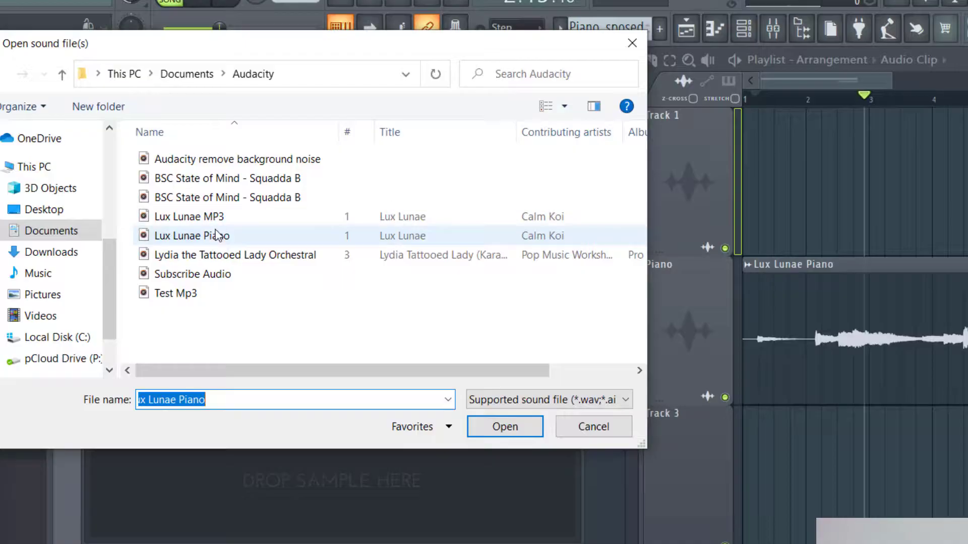
{"action": "left_click", "coordinate": [504, 427]}
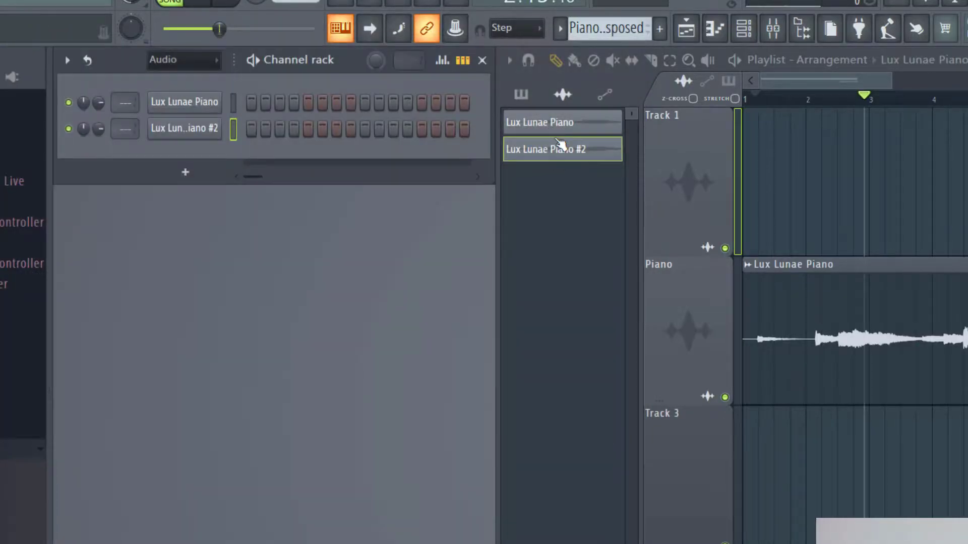
Step: Place Lux Lunae Piano #2 on Track 1 and play both piano clips back
{"action": "left_click", "coordinate": [562, 122]}
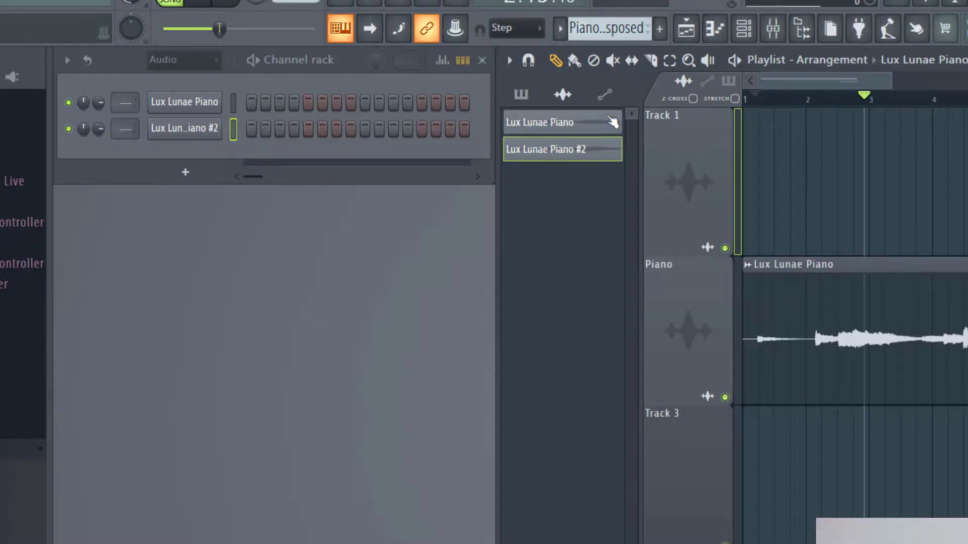
{"action": "mouse_move", "coordinate": [587, 127]}
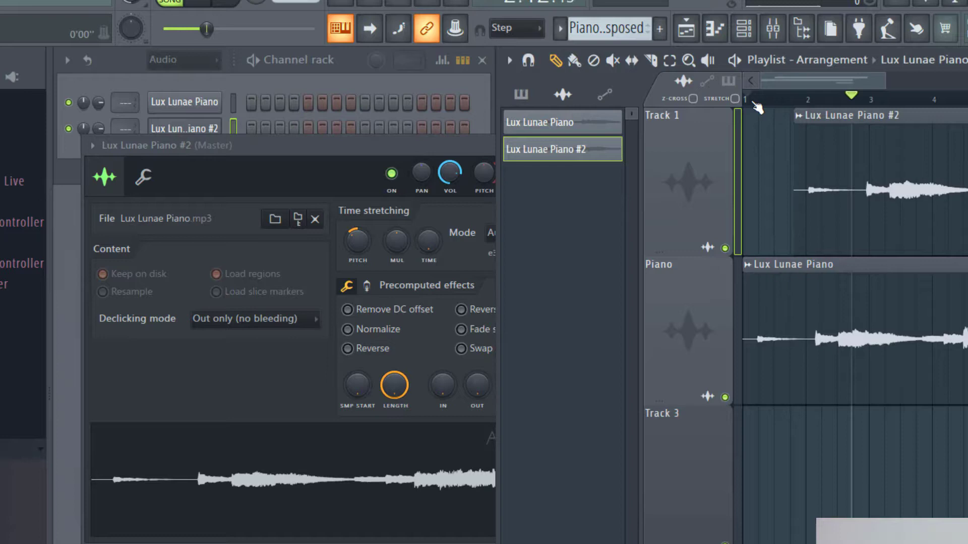
{"action": "left_click", "coordinate": [734, 60]}
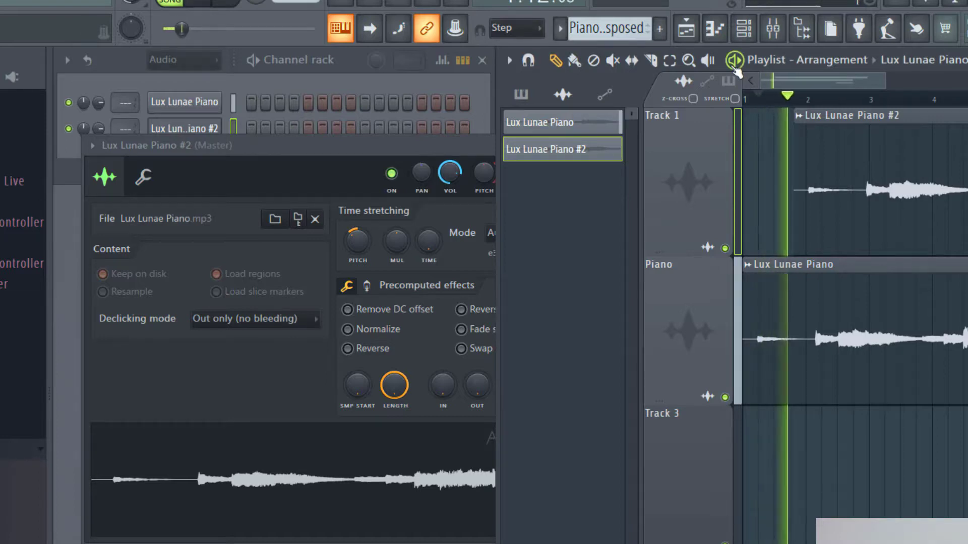